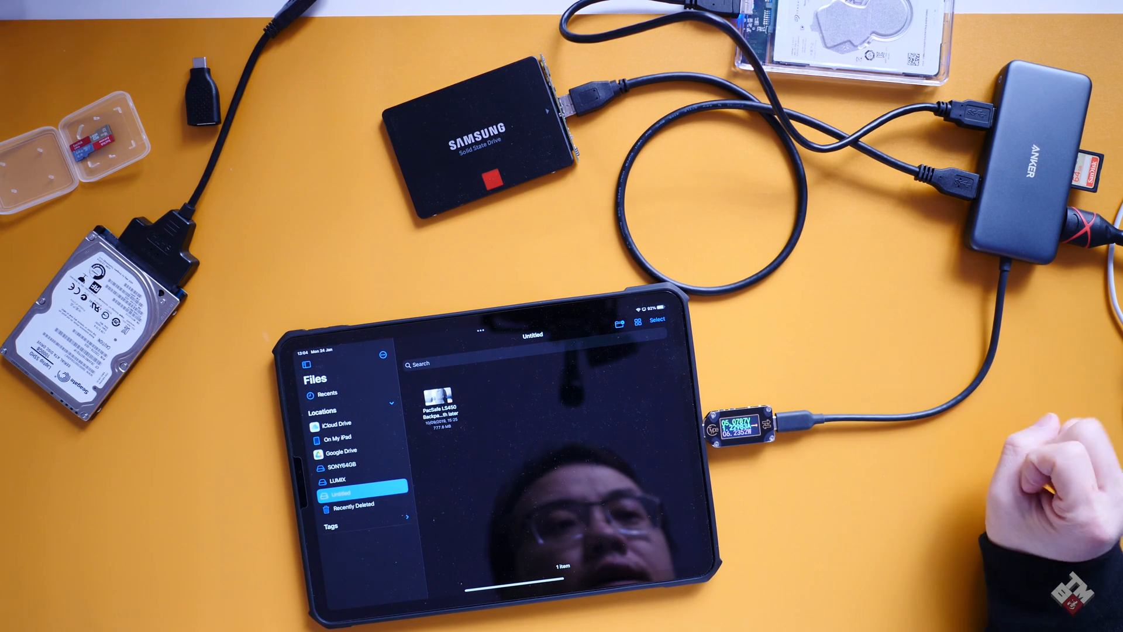
- Browse the LUMIX card's DCIM, MISC and PRIVATE folders once the Seagate1TB drive appears
{"action": "left_click", "coordinate": [353, 498]}
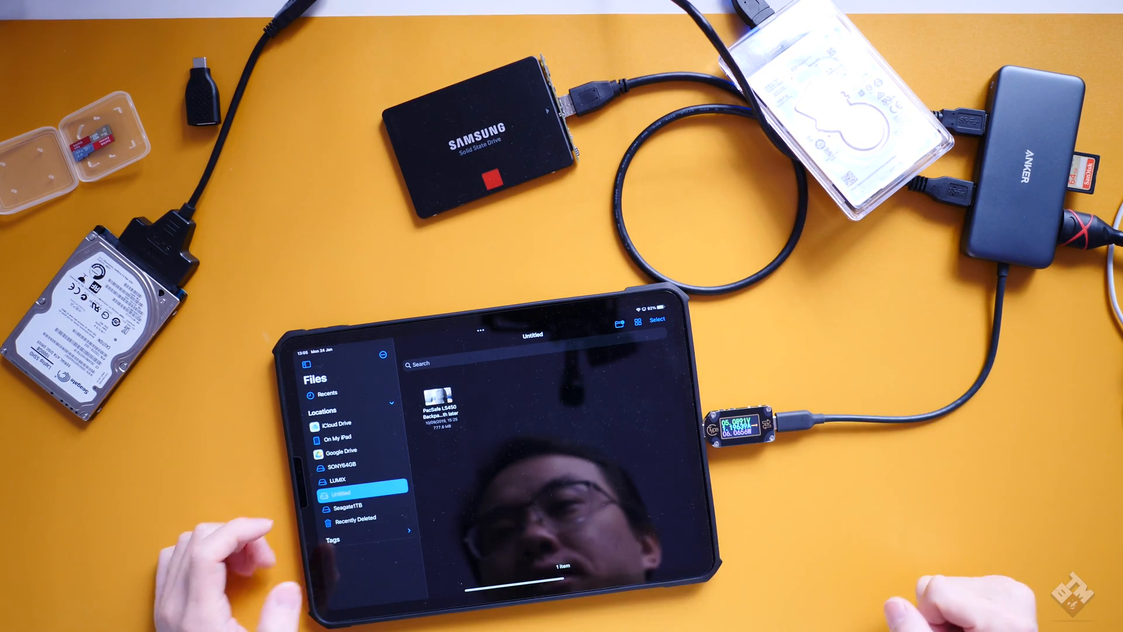
{"action": "left_click", "coordinate": [336, 480]}
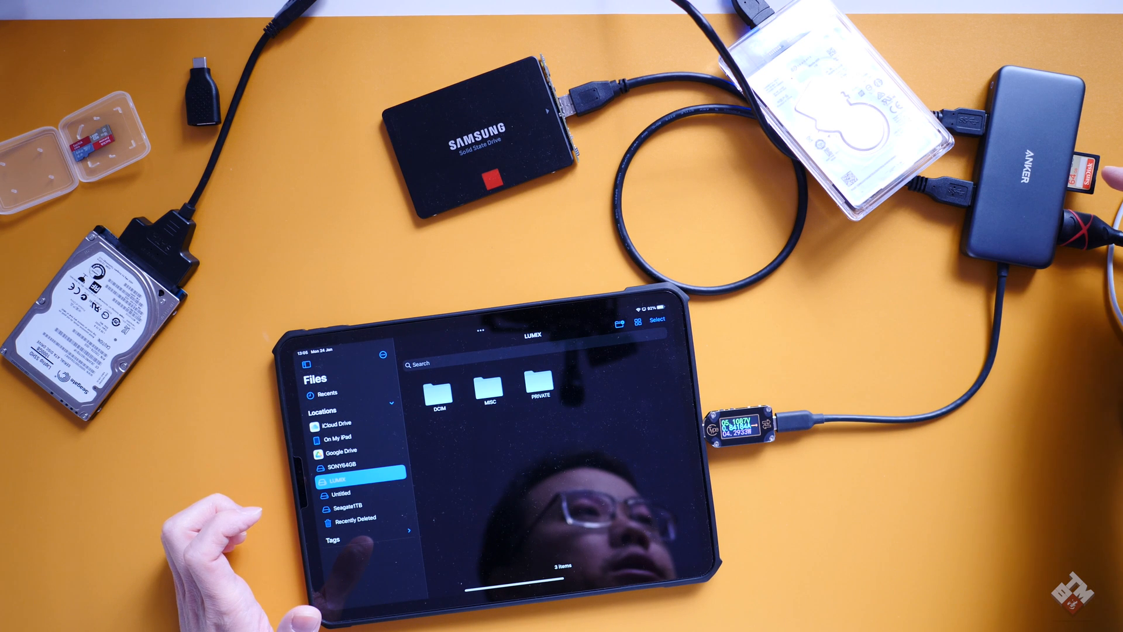